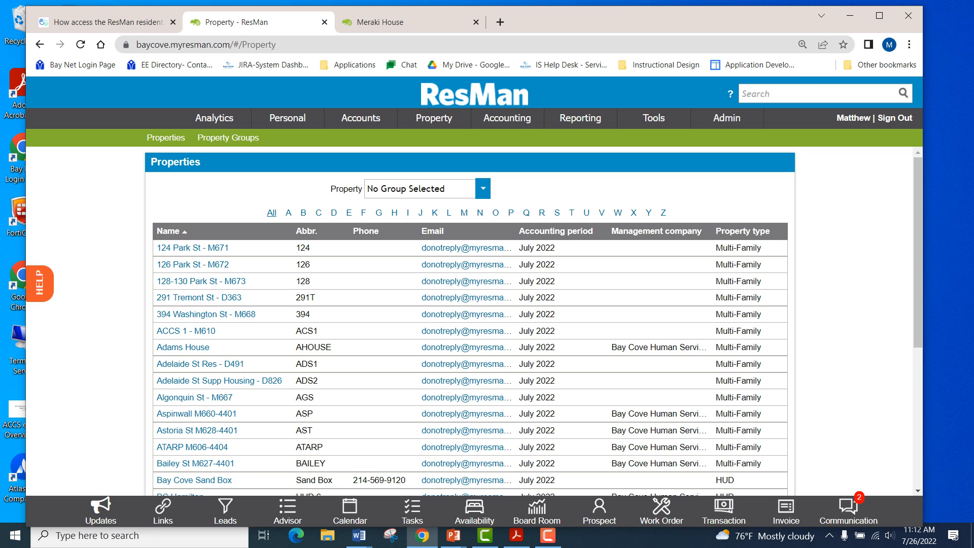
- From Admin > Properties, filter the property list to names starting with M
left_click(725, 117)
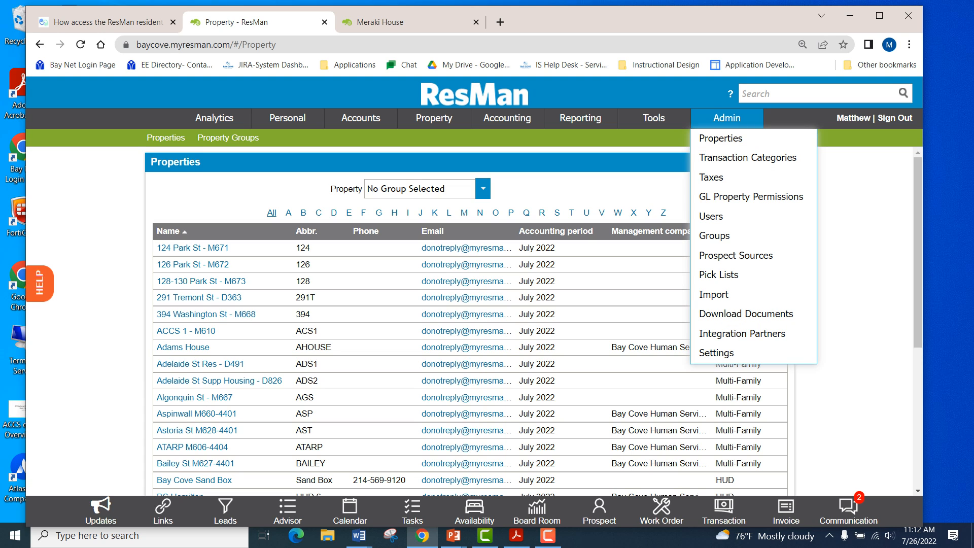
mouse_move(720, 138)
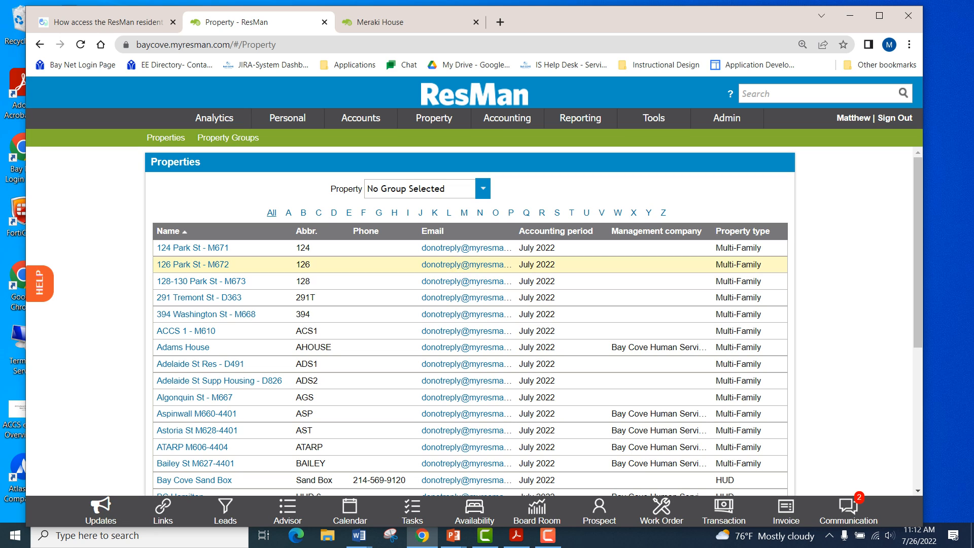
left_click(464, 212)
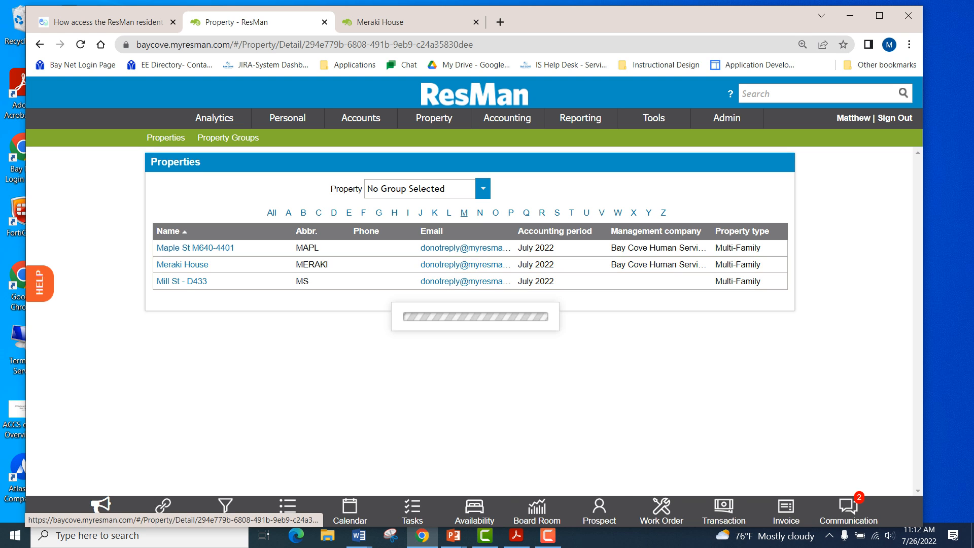
- Open Meraki House's property details and locate its resident portal sign-in URL
left_click(182, 264)
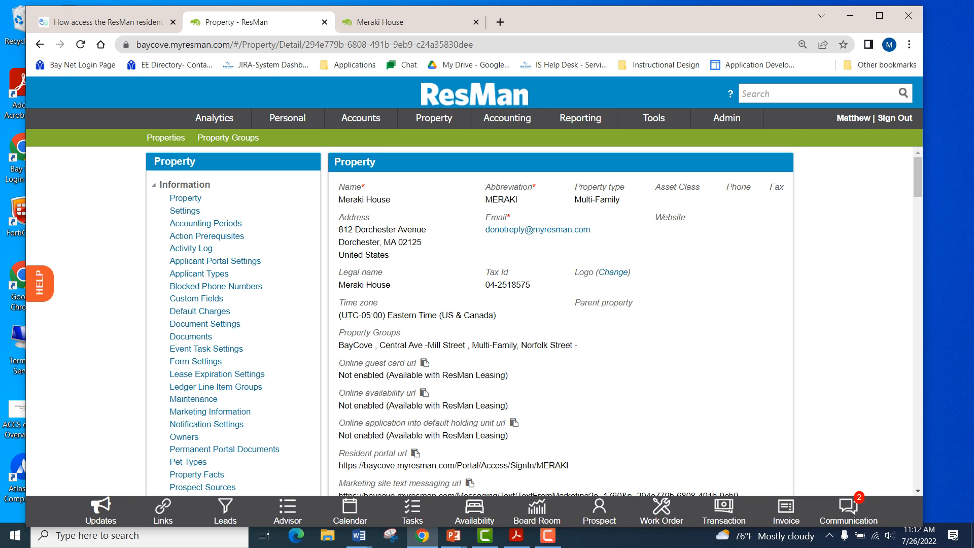
scroll("down", 3)
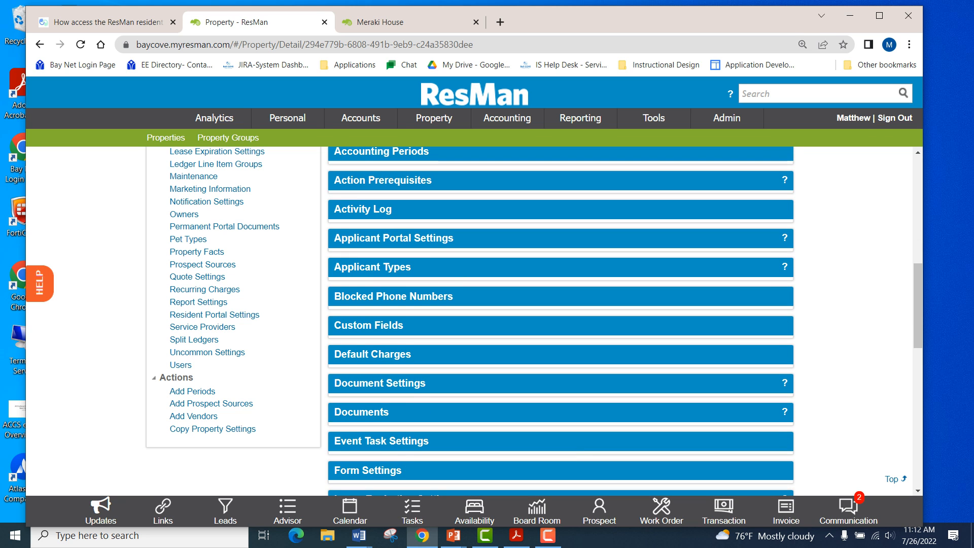
scroll("down", 3)
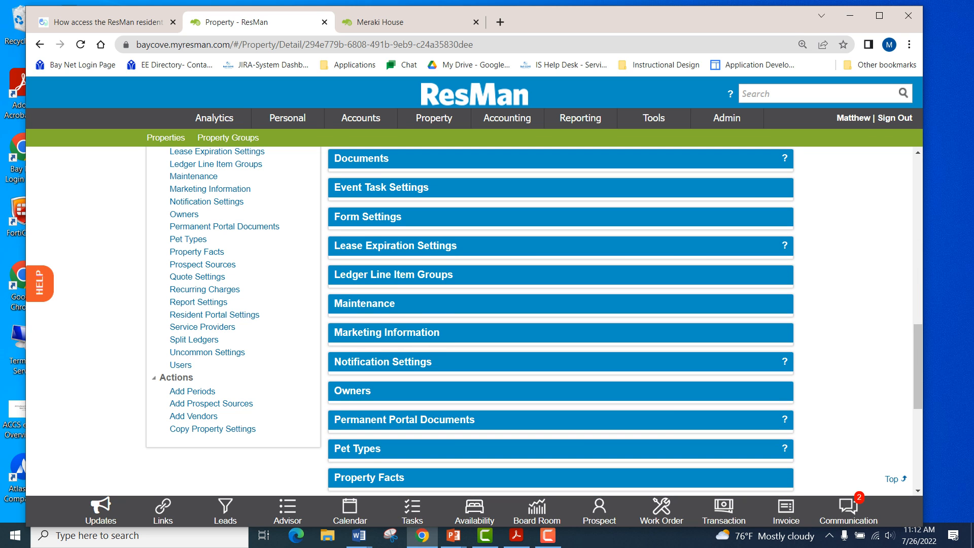
scroll("up", 3)
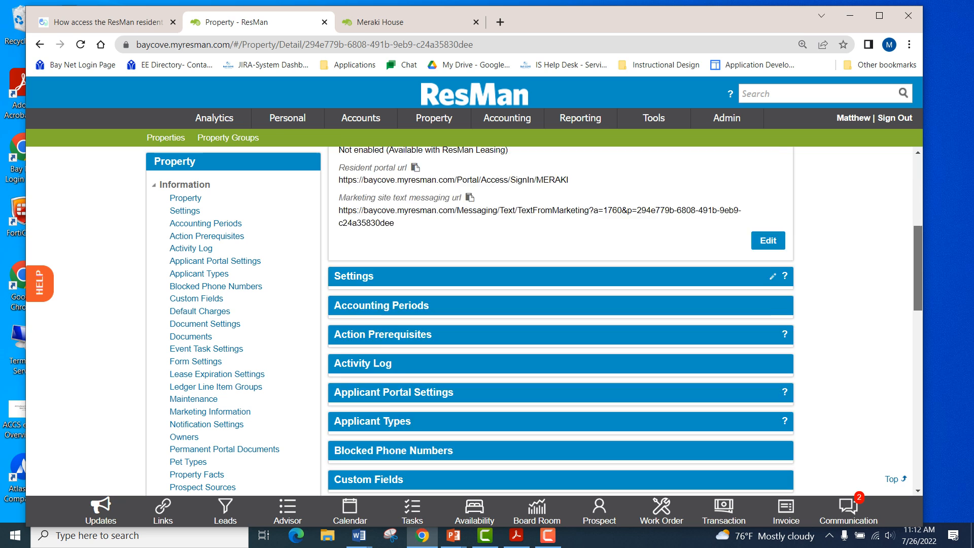
scroll("up", 3)
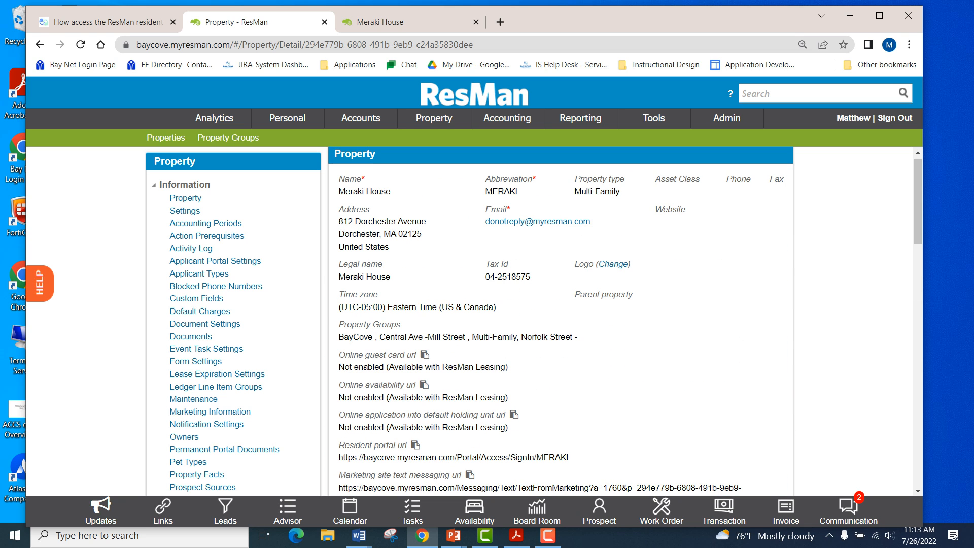
left_click(179, 198)
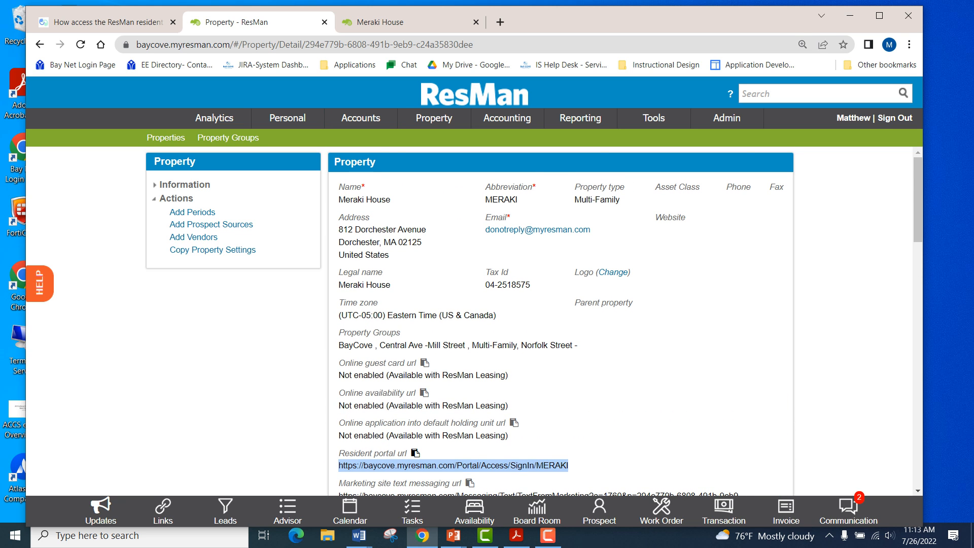
- Switch from the Meraki House page to the 'How access the ResMan resident portal' article
scroll("down", 3)
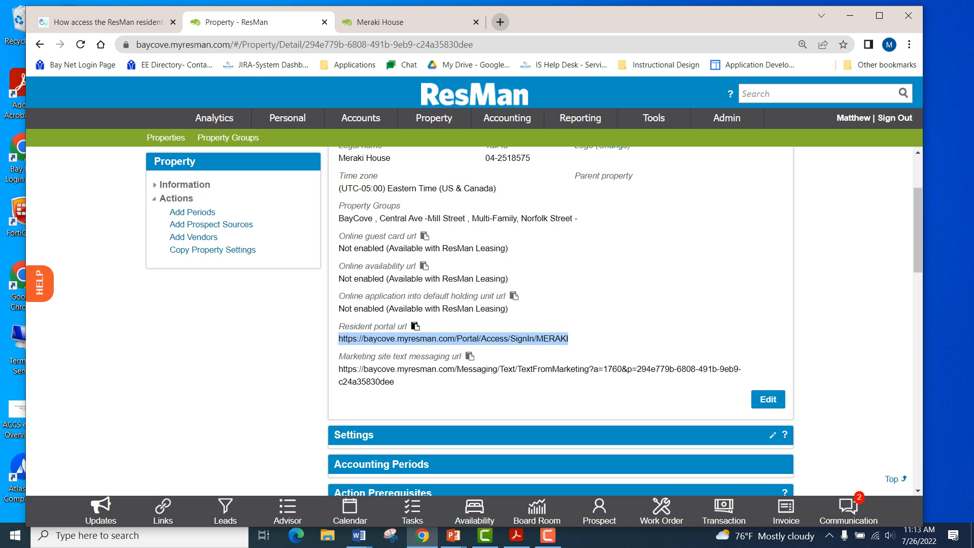
mouse_move(499, 22)
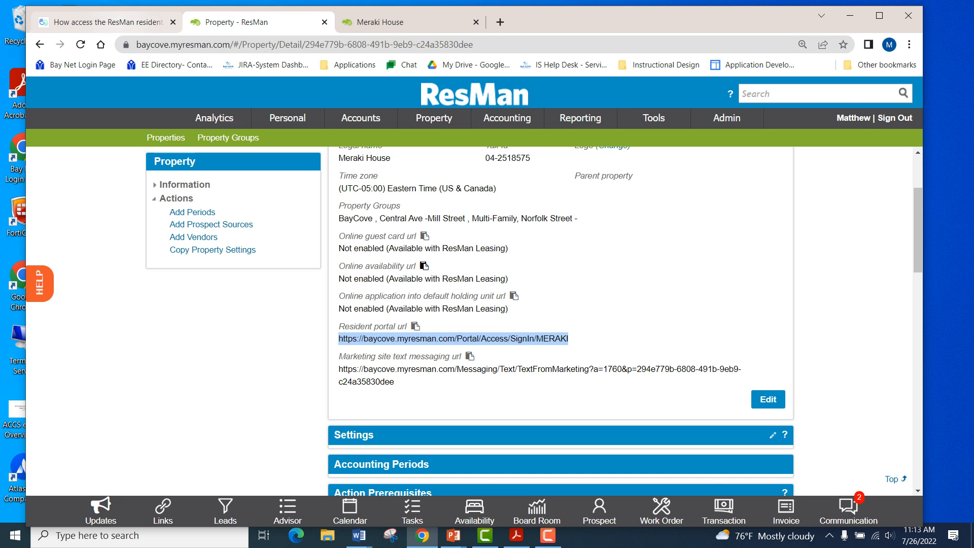
left_click(104, 21)
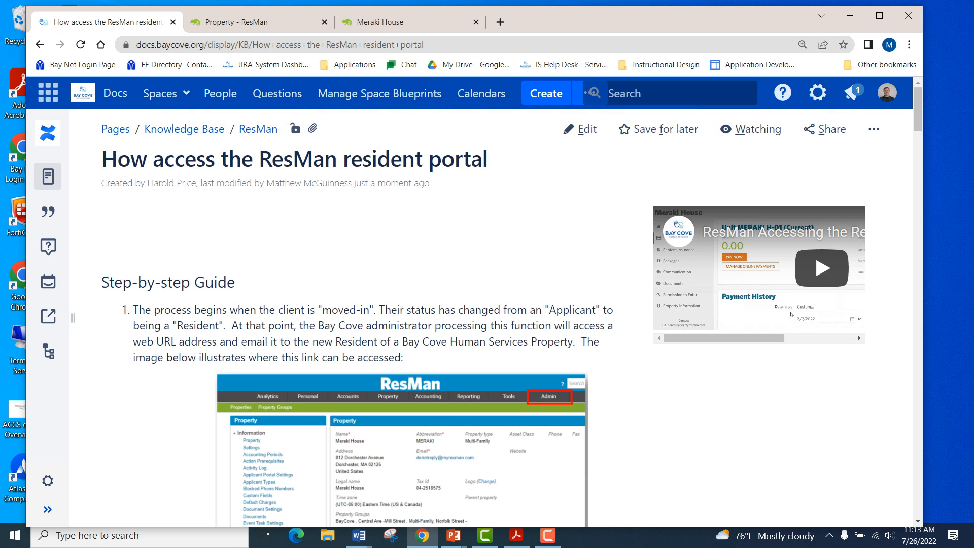
- Preview the article's Meraki House resident login screenshot showing the Register option
left_click(410, 448)
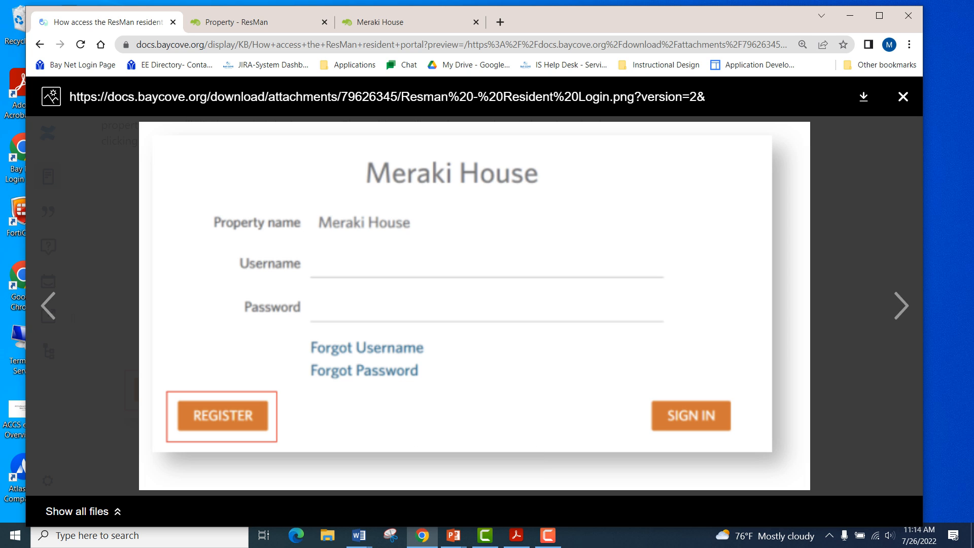
- Advance the preview through the Register Using SSN image to the Account Registration email
left_click(901, 306)
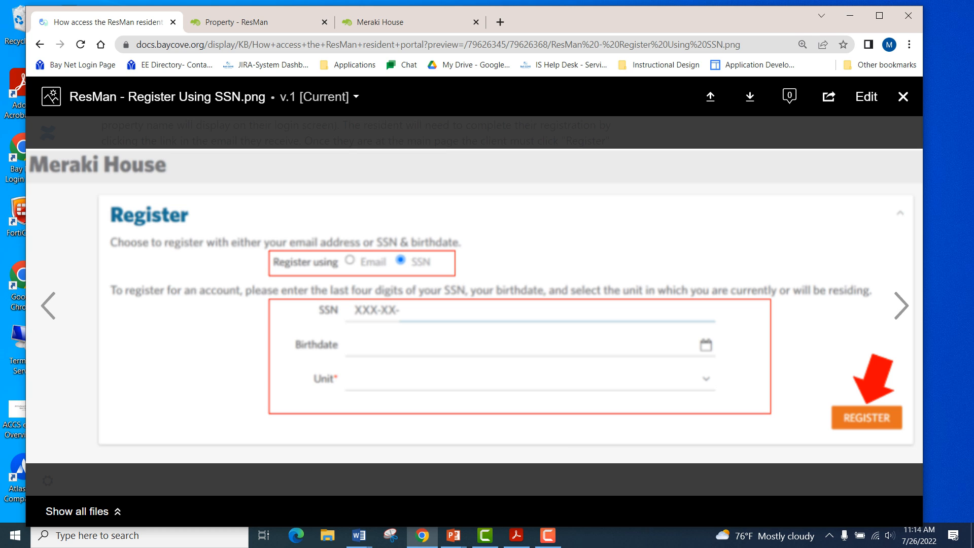
left_click(901, 306)
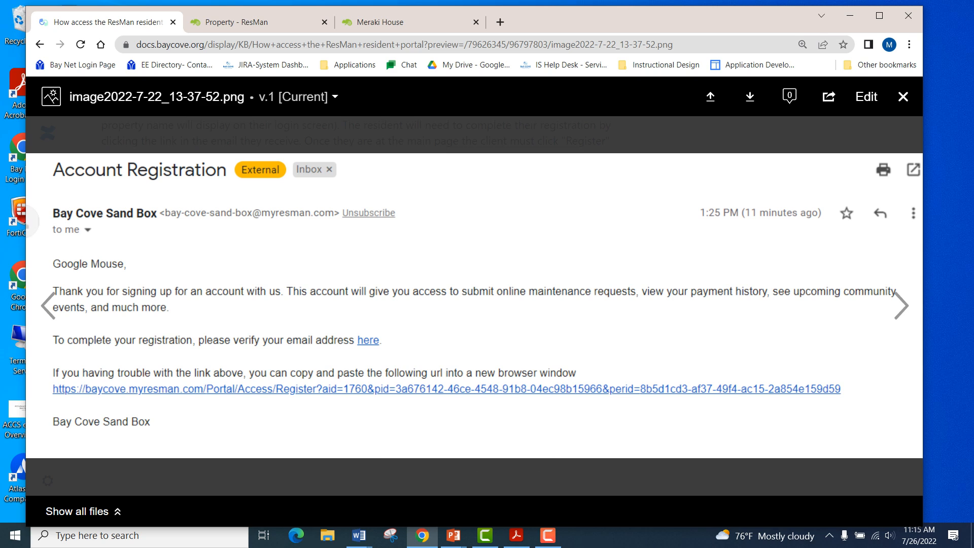
mouse_move(472, 463)
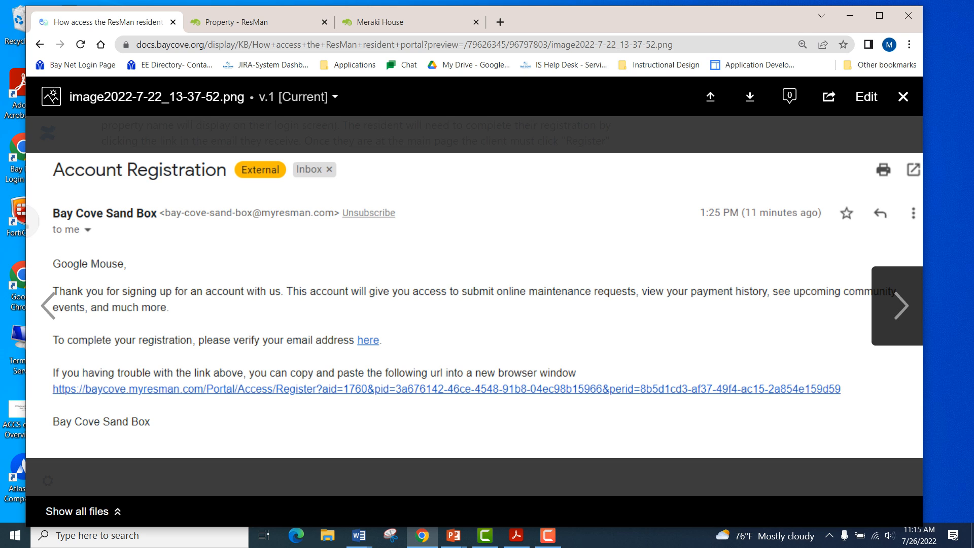
left_click(901, 306)
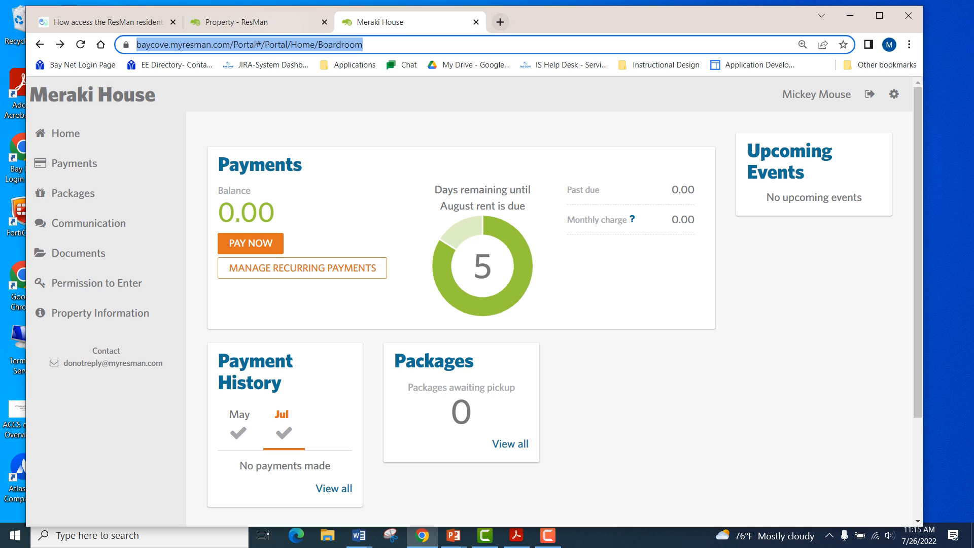
mouse_move(499, 21)
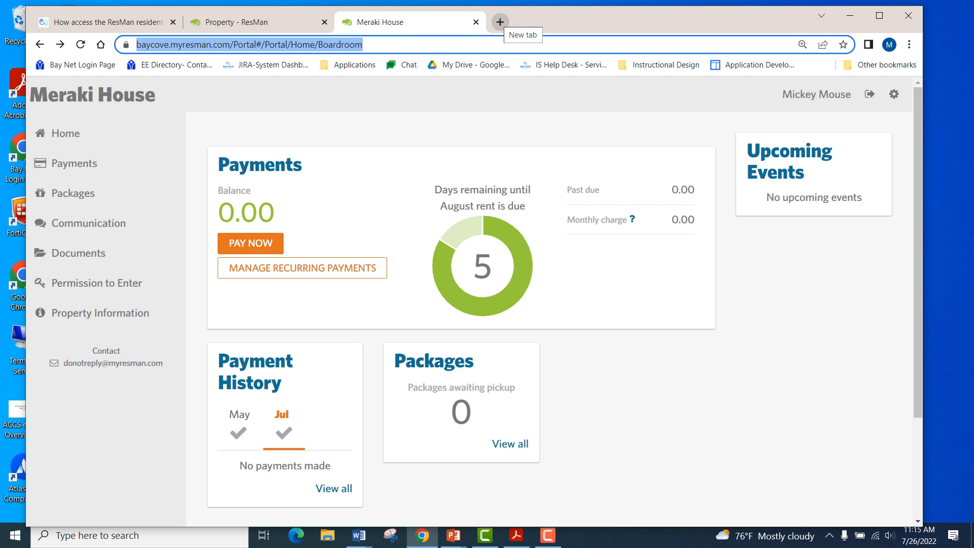
- Open a blank new browser tab after reviewing the Meraki House dashboard
left_click(499, 22)
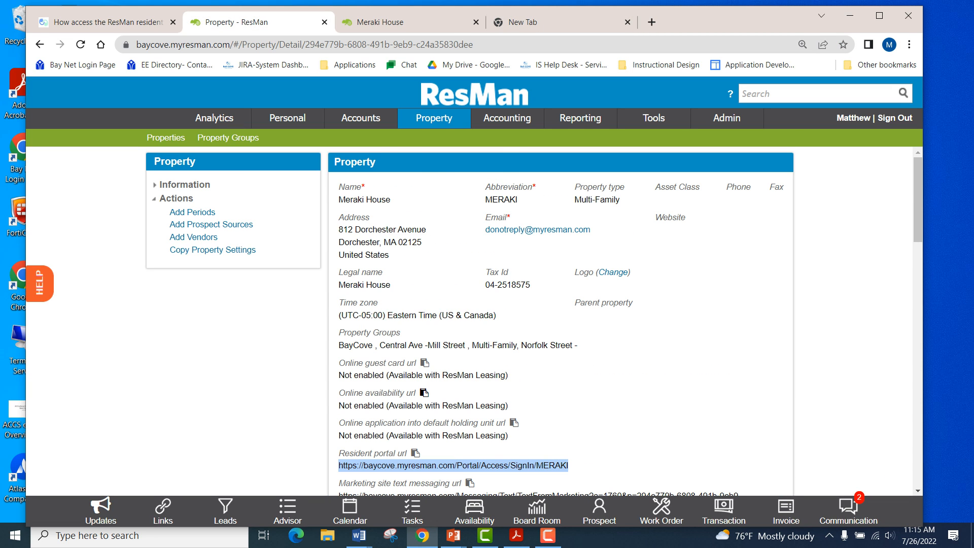
- List Meraki House residents of all statuses and open evicted resident Mickey Mouse's record
left_click(360, 118)
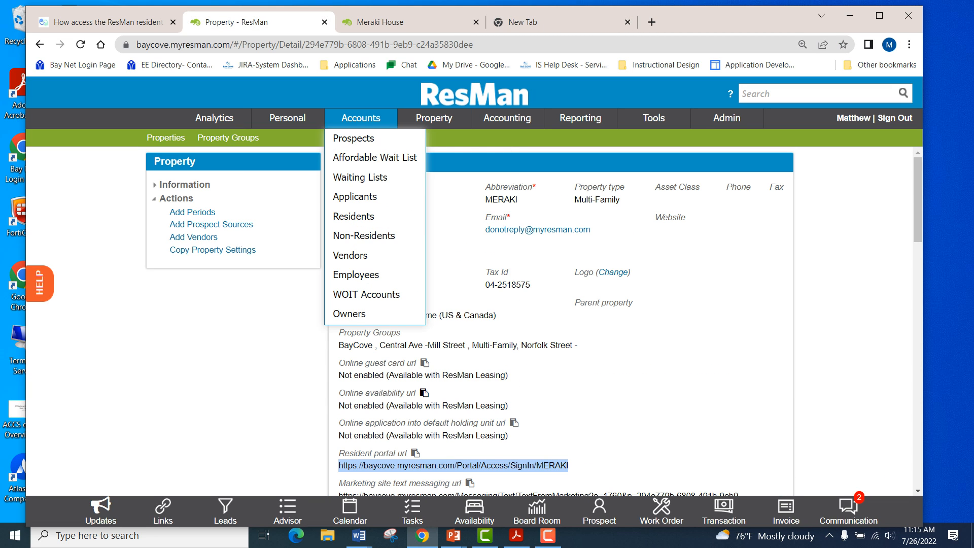
left_click(354, 216)
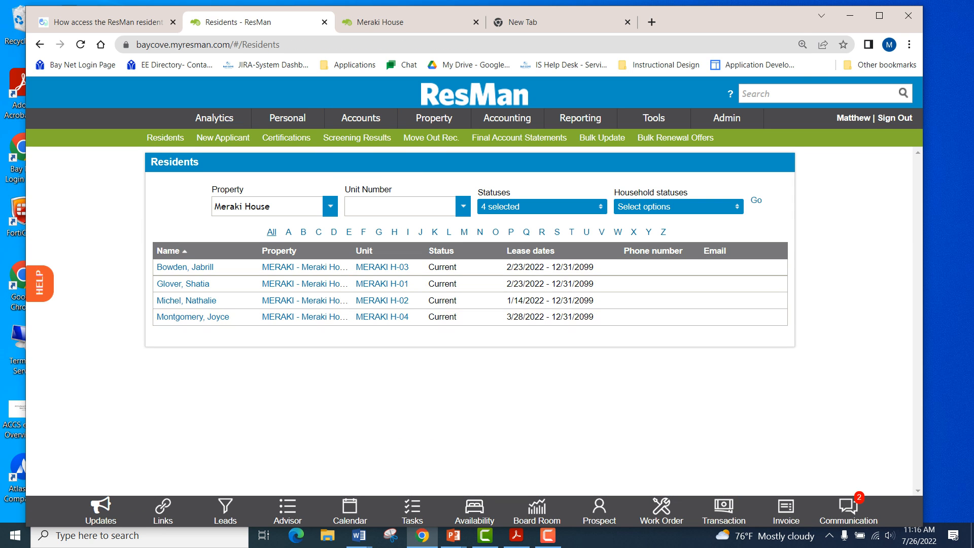
left_click(540, 206)
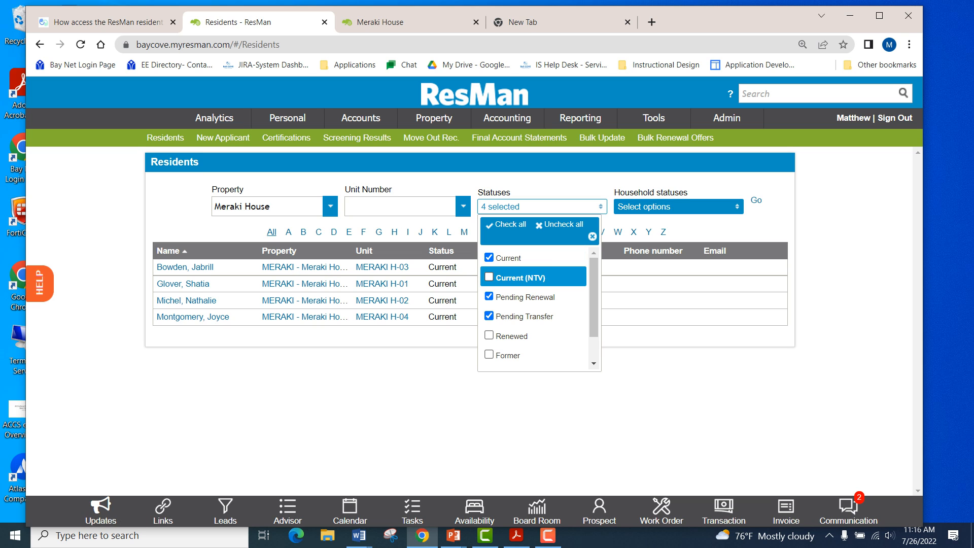
left_click(509, 224)
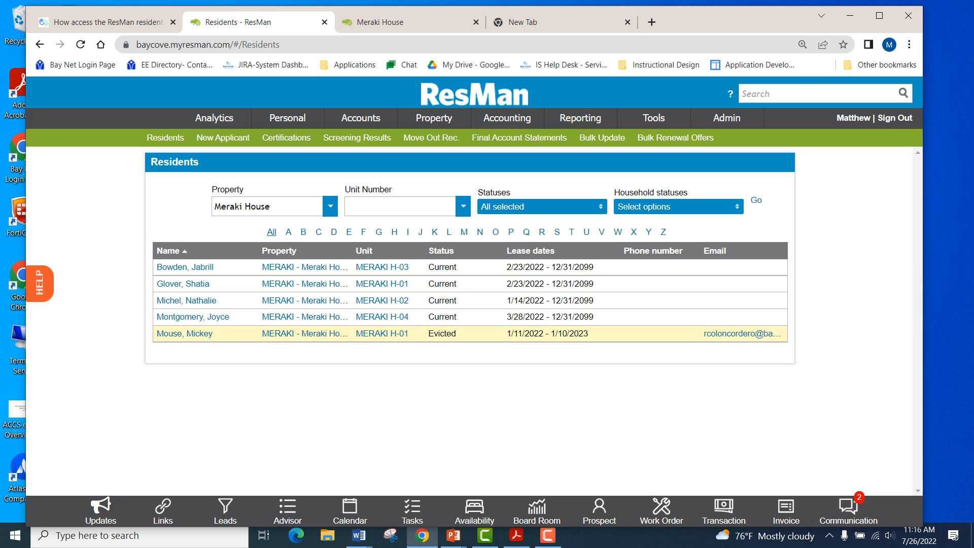
left_click(183, 334)
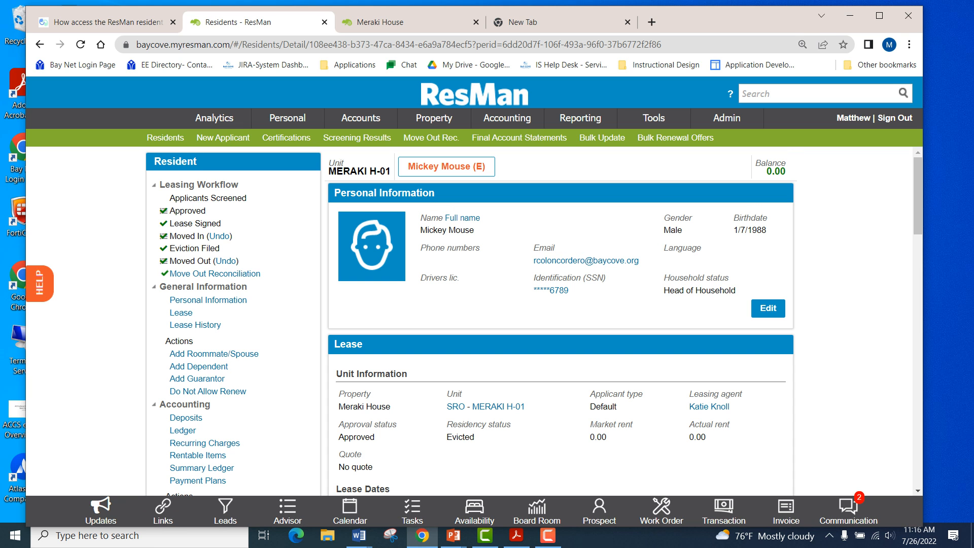
- Use Pay Now in Mickey Mouse's impersonated portal to reach Zego's One-Time Payment page
scroll("down", 3)
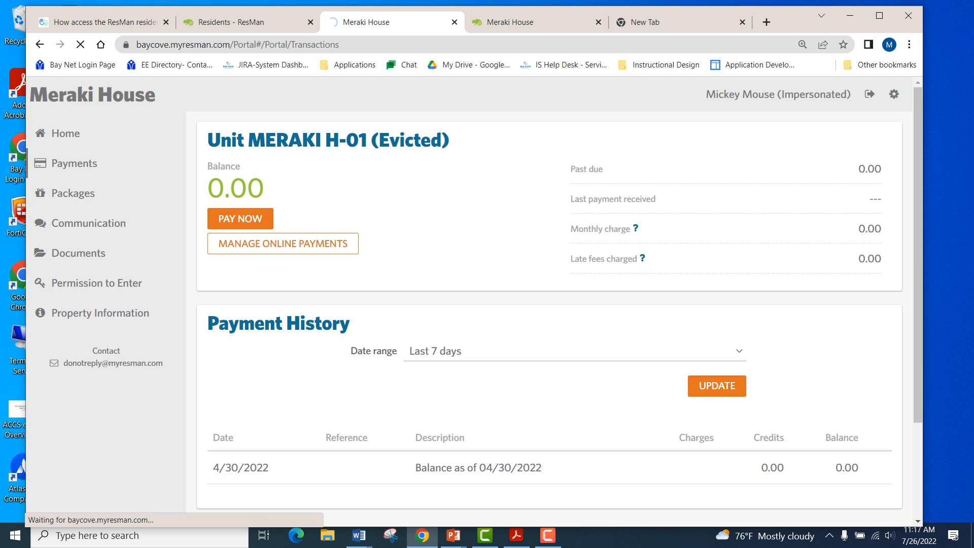
left_click(239, 218)
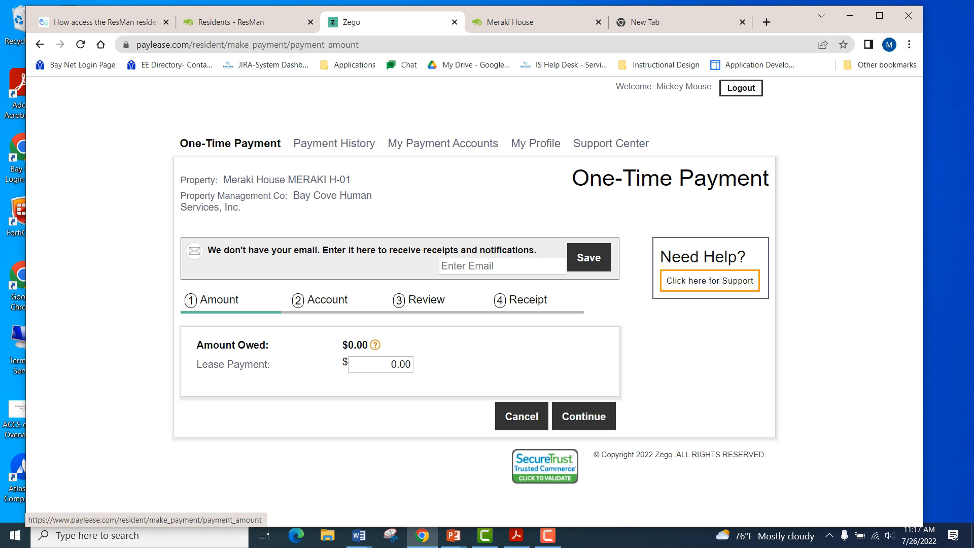
mouse_move(610, 144)
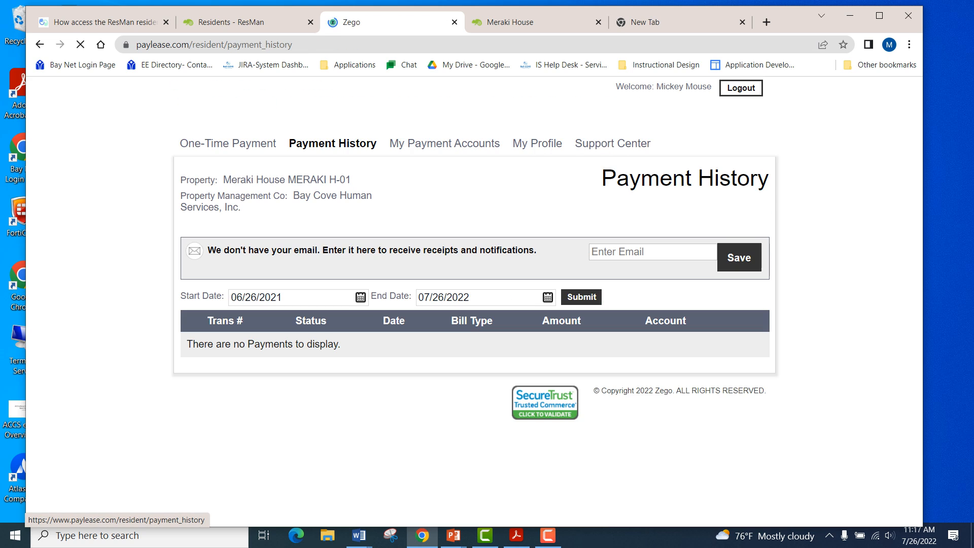
left_click(445, 144)
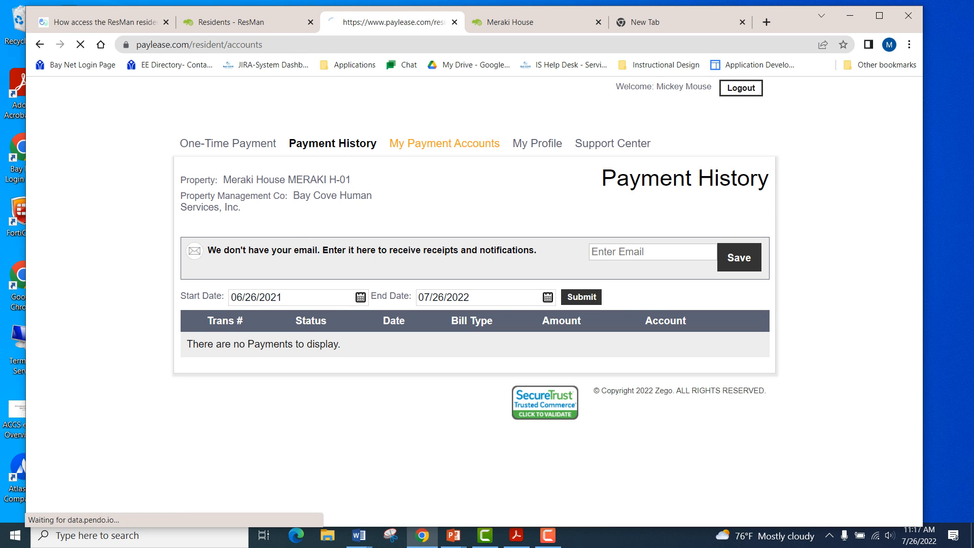
left_click(444, 143)
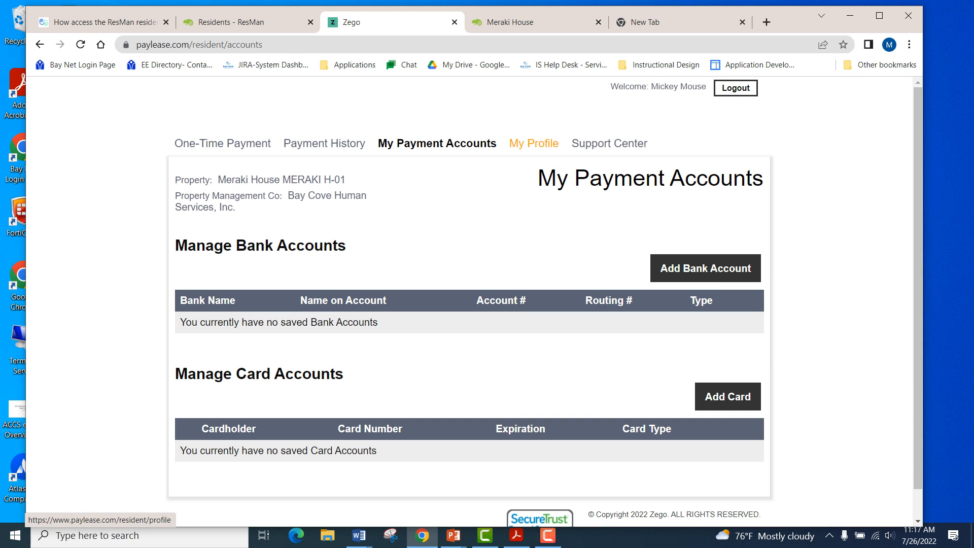
mouse_move(609, 143)
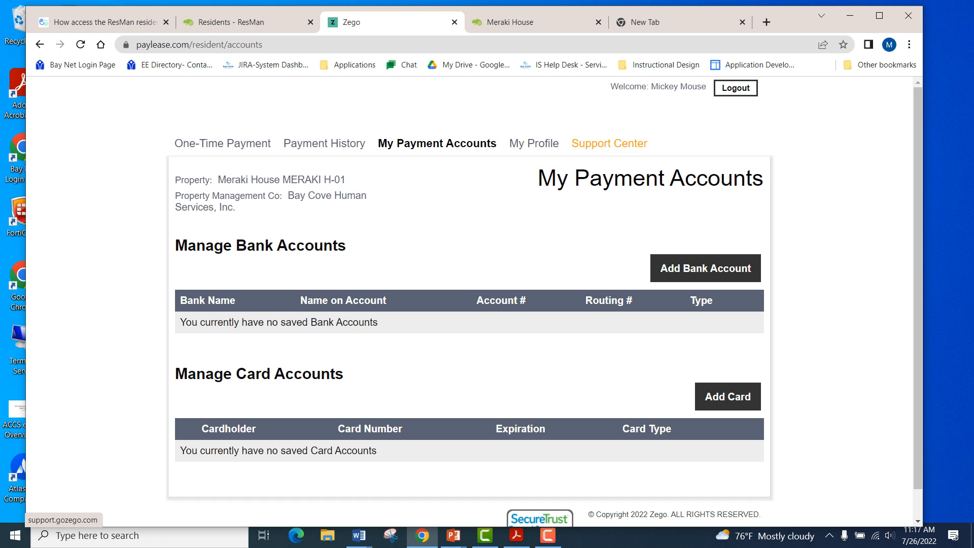
left_click(222, 143)
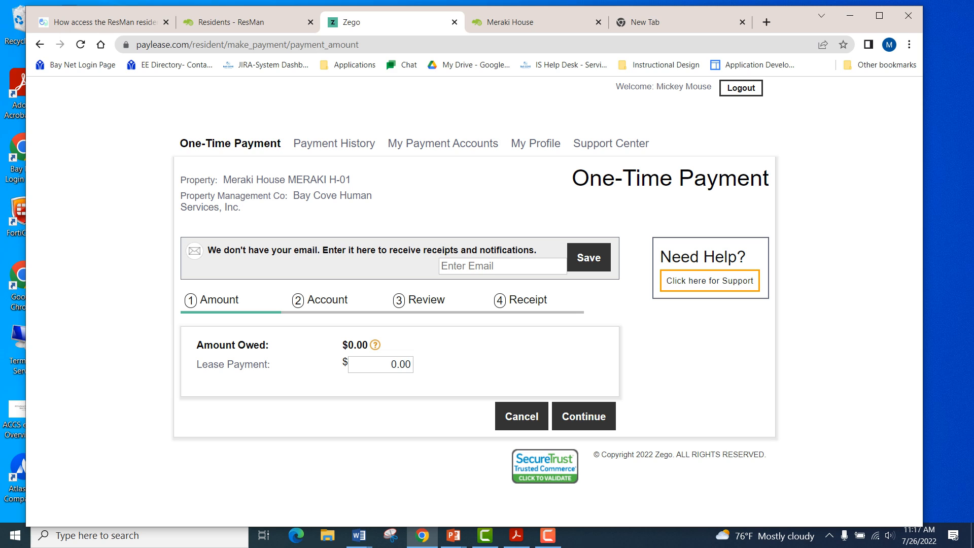
- Enter a $100 lease payment amount and continue to the payment account step
left_click(380, 363)
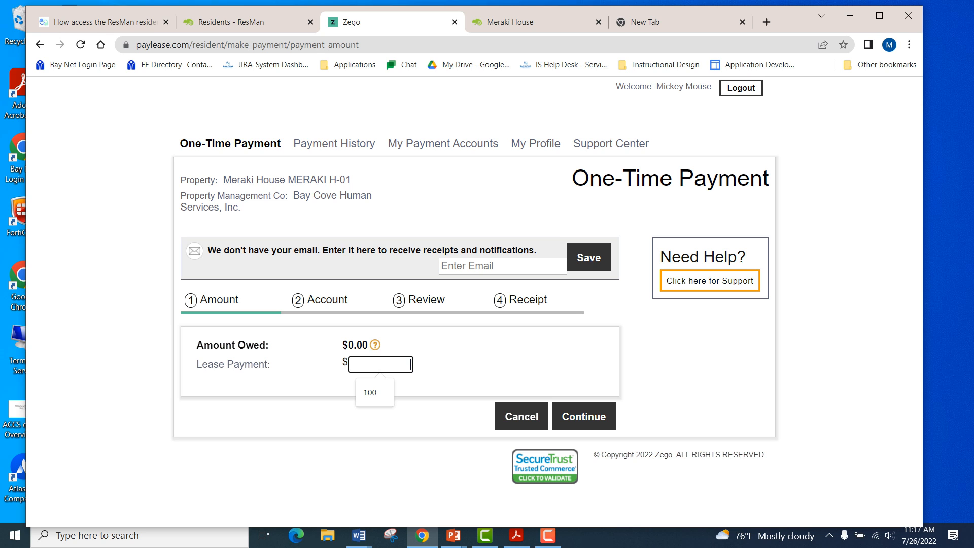
type("100")
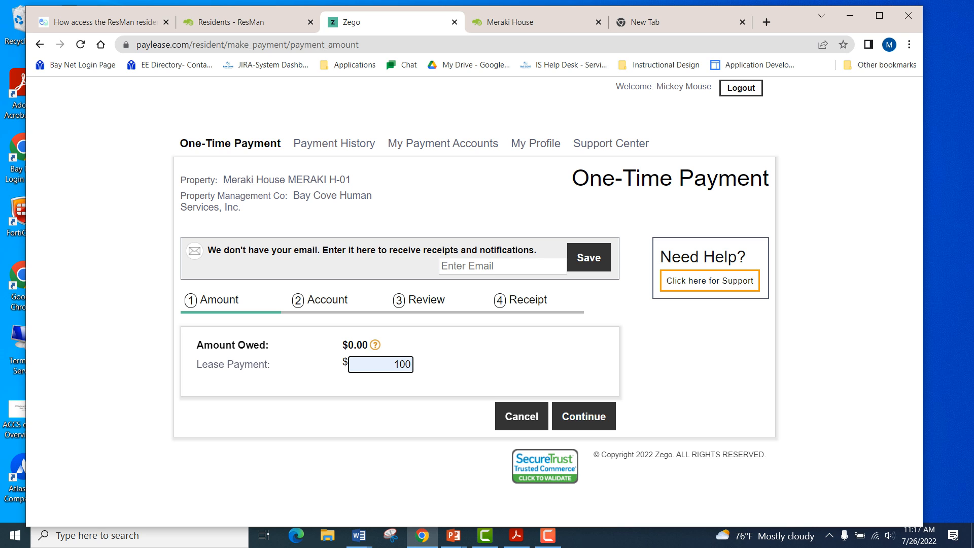
left_click(583, 416)
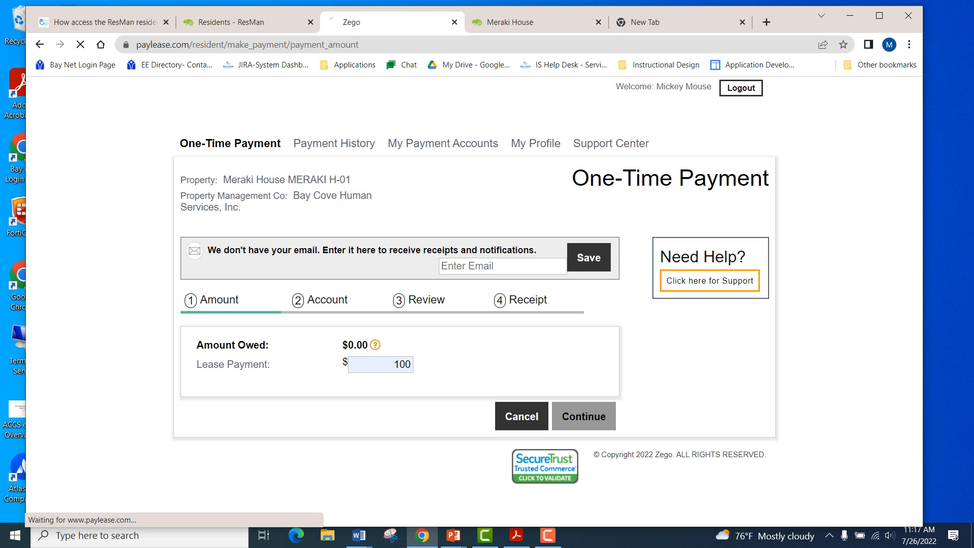
left_click(583, 416)
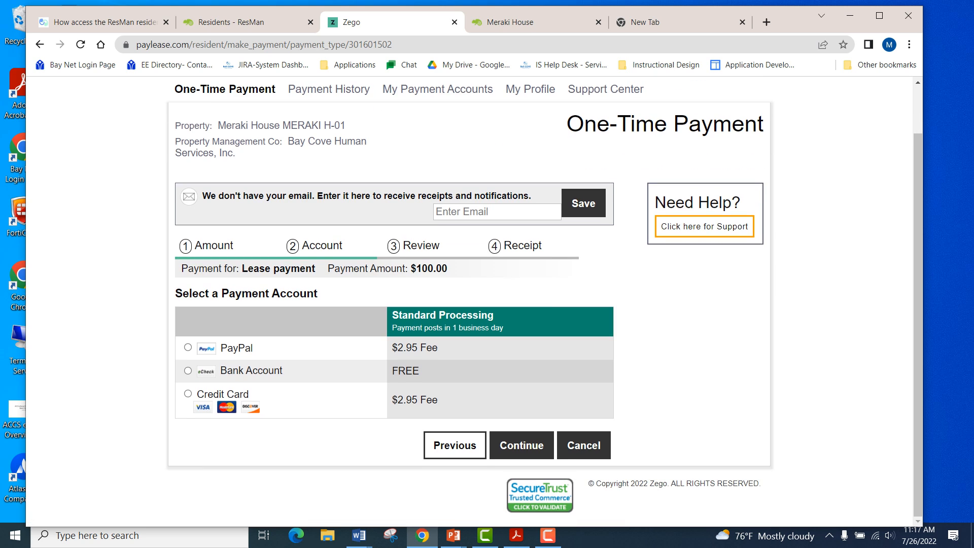
- Choose Credit Card over PayPal and Bank Account, then continue to the card details form
left_click(188, 347)
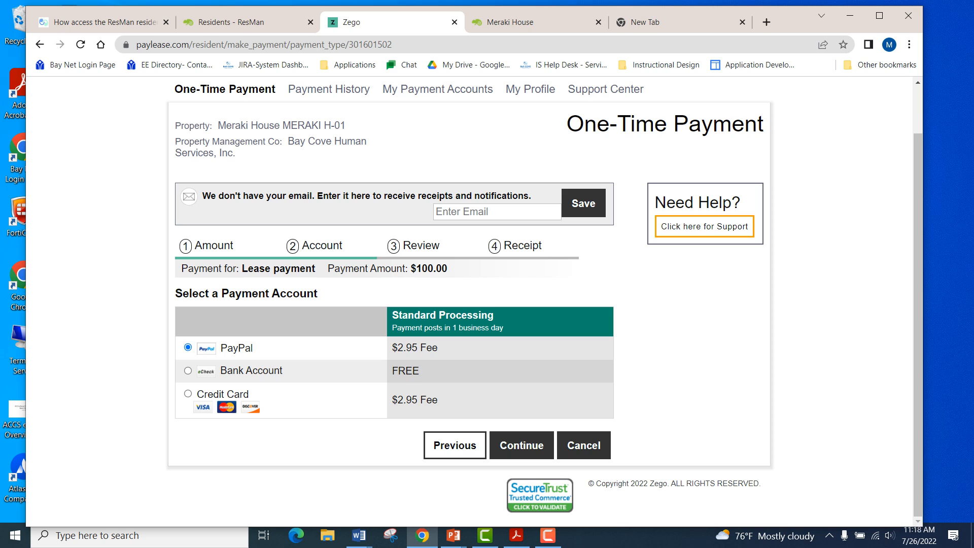
left_click(187, 371)
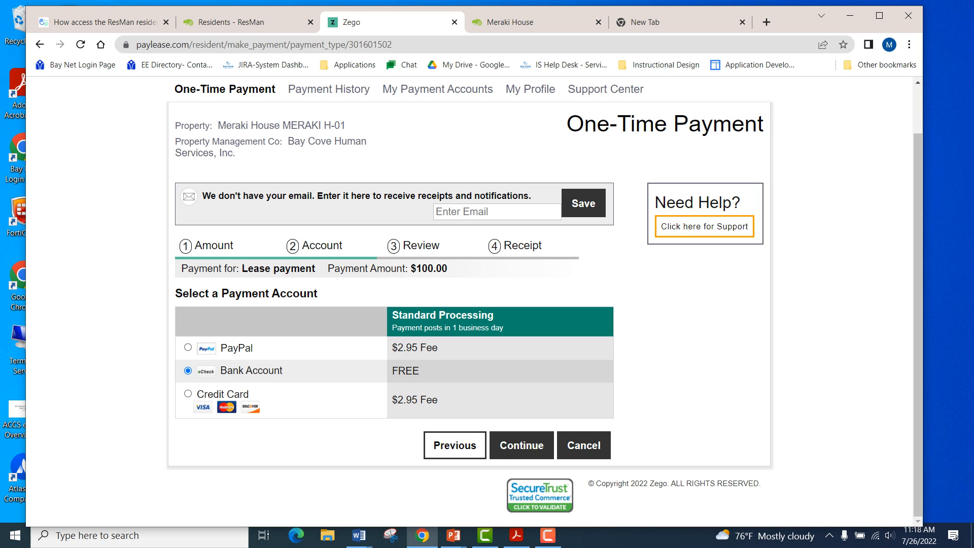
left_click(187, 394)
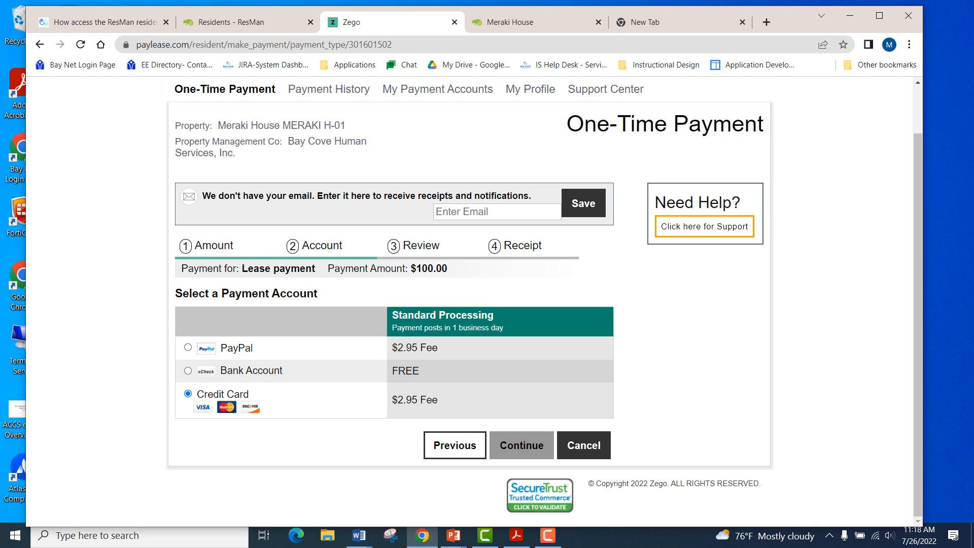
left_click(522, 444)
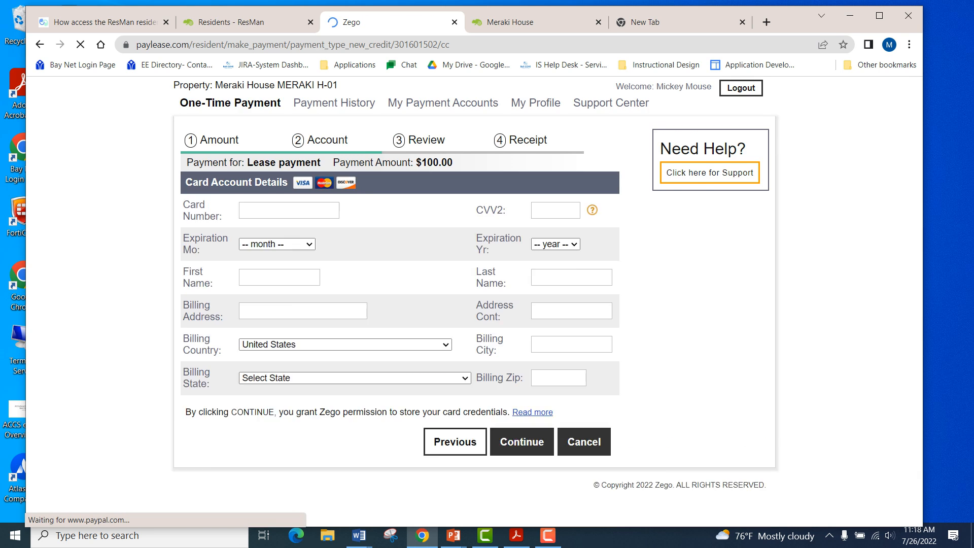
scroll("down", 3)
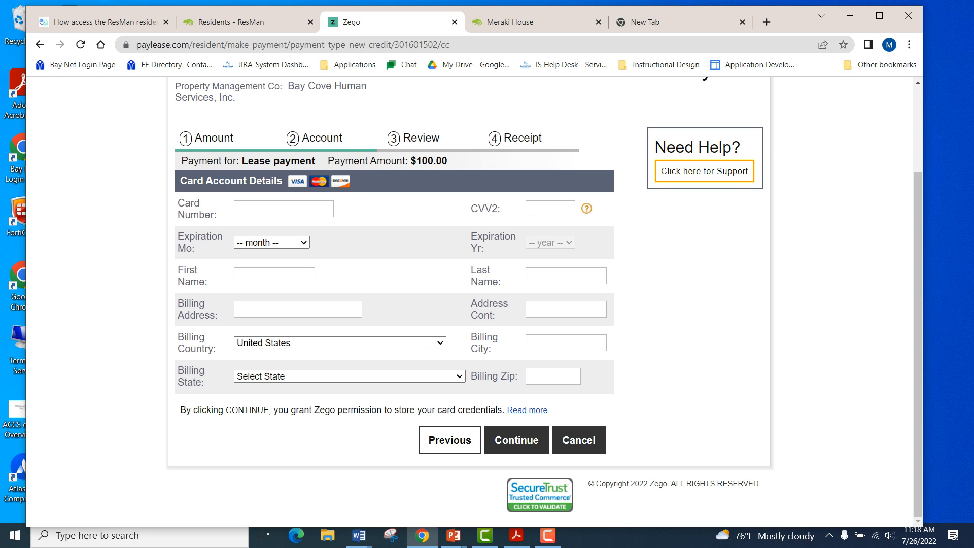
left_click(339, 342)
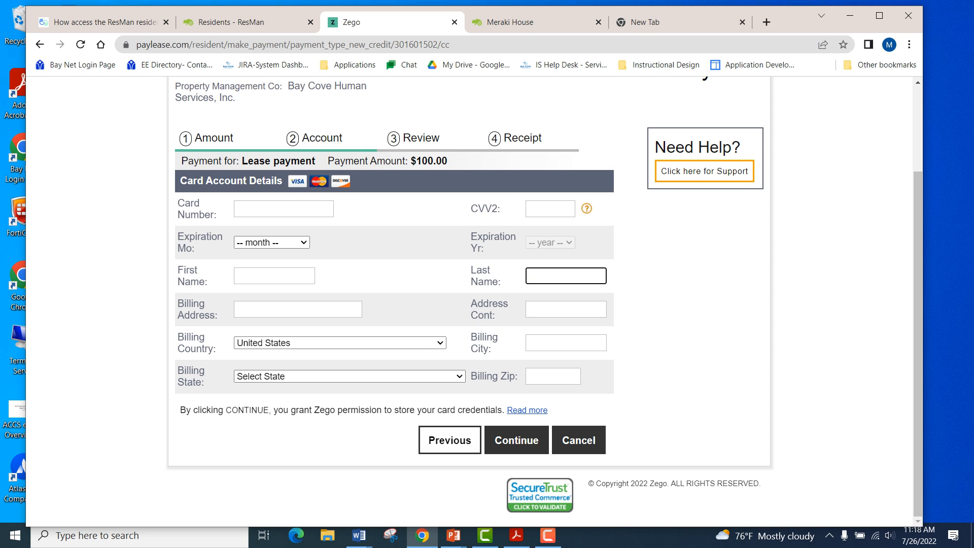
left_click(566, 275)
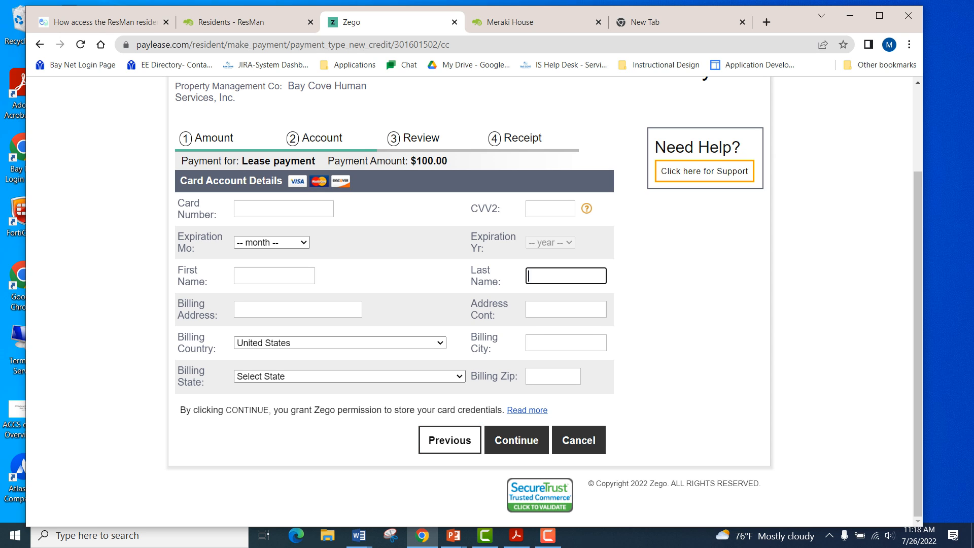